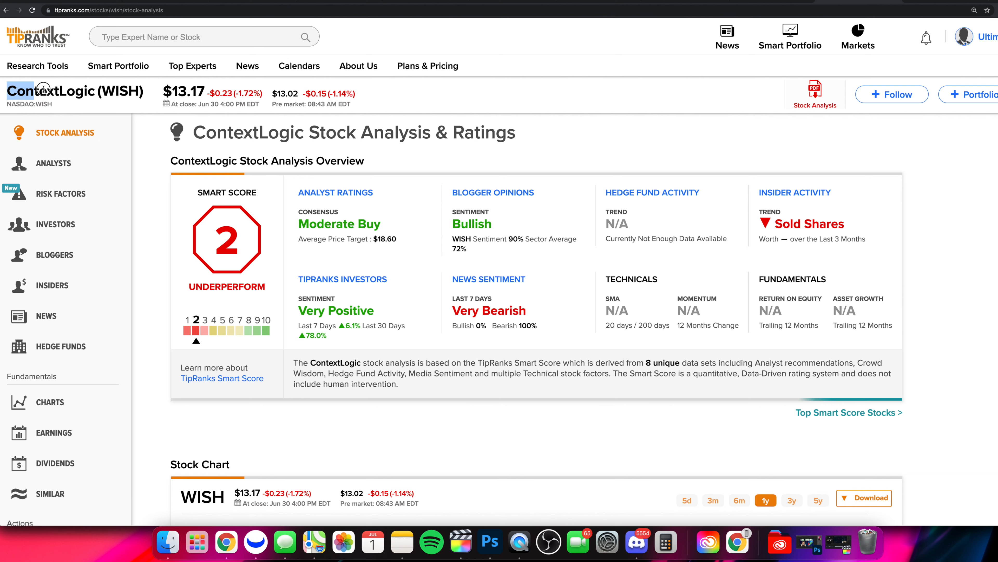
Step: Highlight the company name ContextLogic on the TipRanks WISH analysis page
double_click(76, 91)
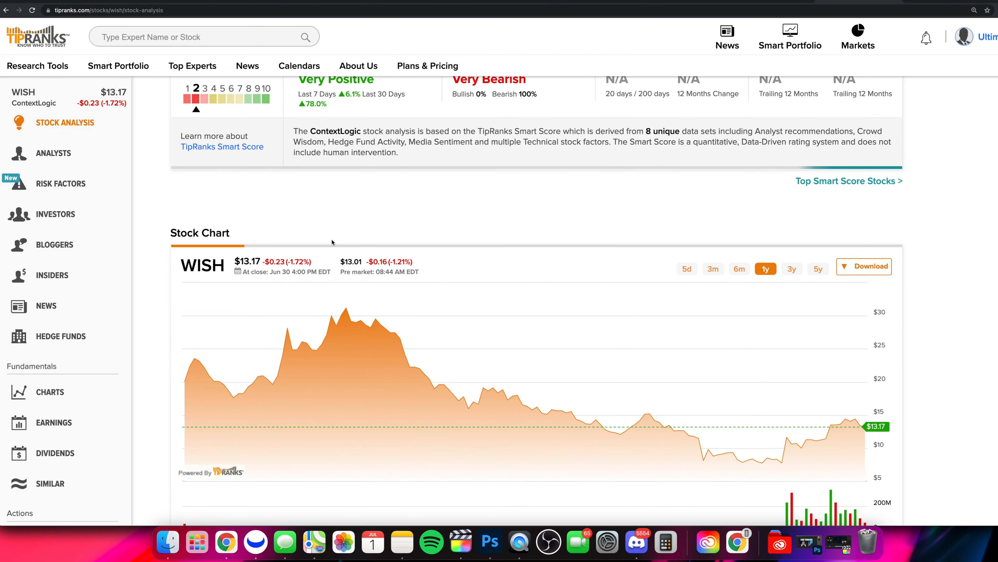
Step: Scroll down to bring the full one-year WISH price and volume chart into view
scroll("down", 3)
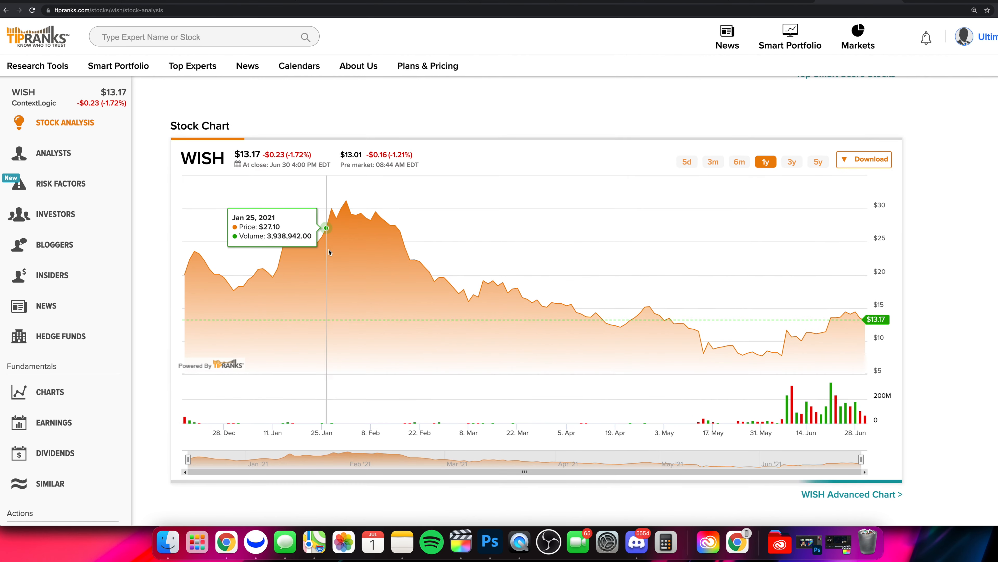
scroll("down", 3)
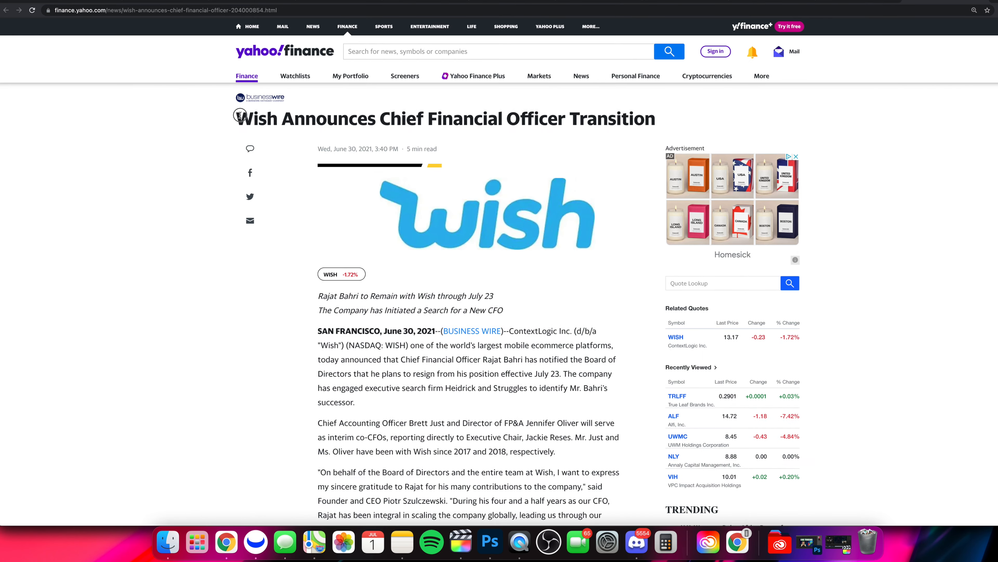
Step: Highlight the Wish CFO-transition headline and read down through the article body
left_click_drag(240, 118, 553, 118)
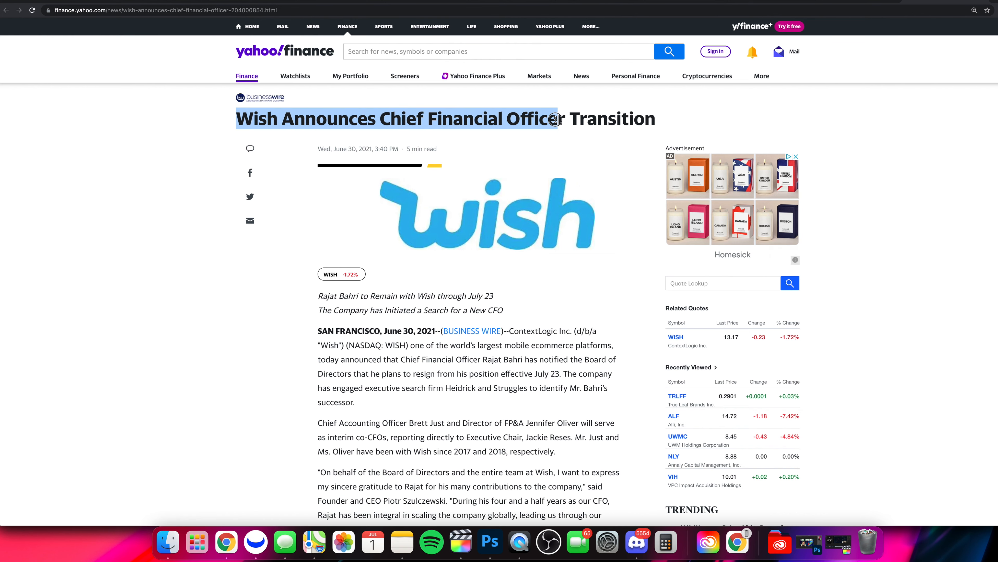
scroll("down", 3)
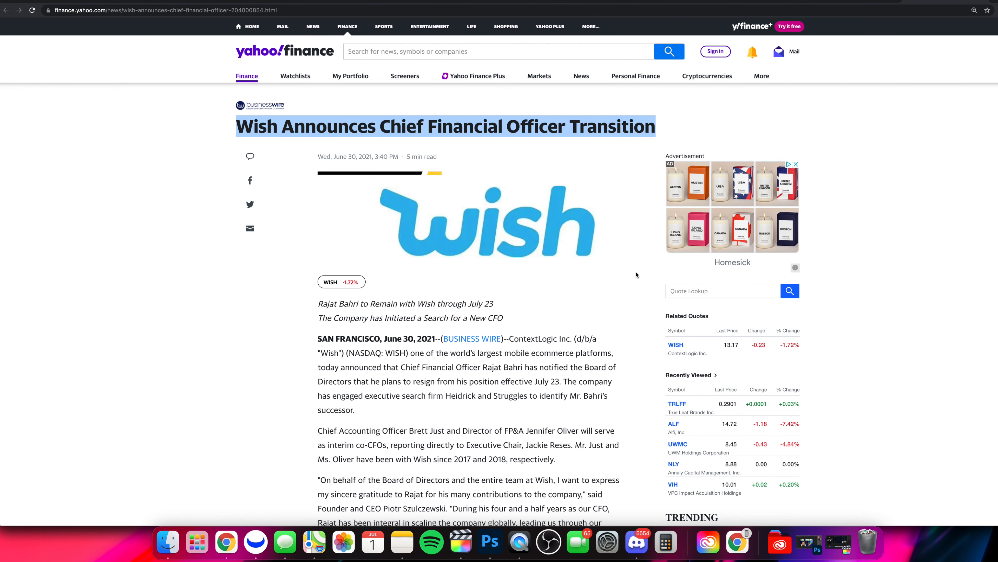
scroll("down", 3)
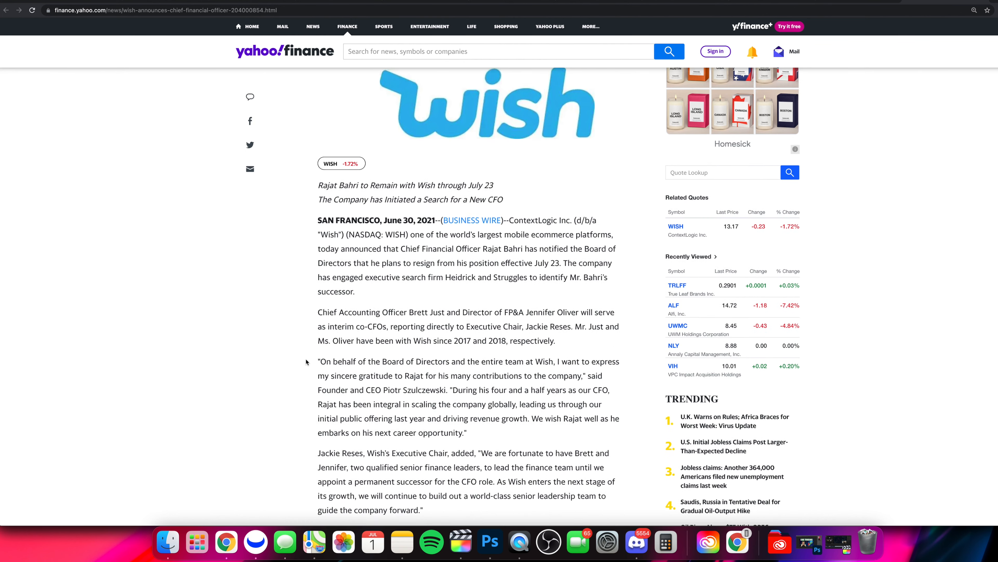
scroll("down", 3)
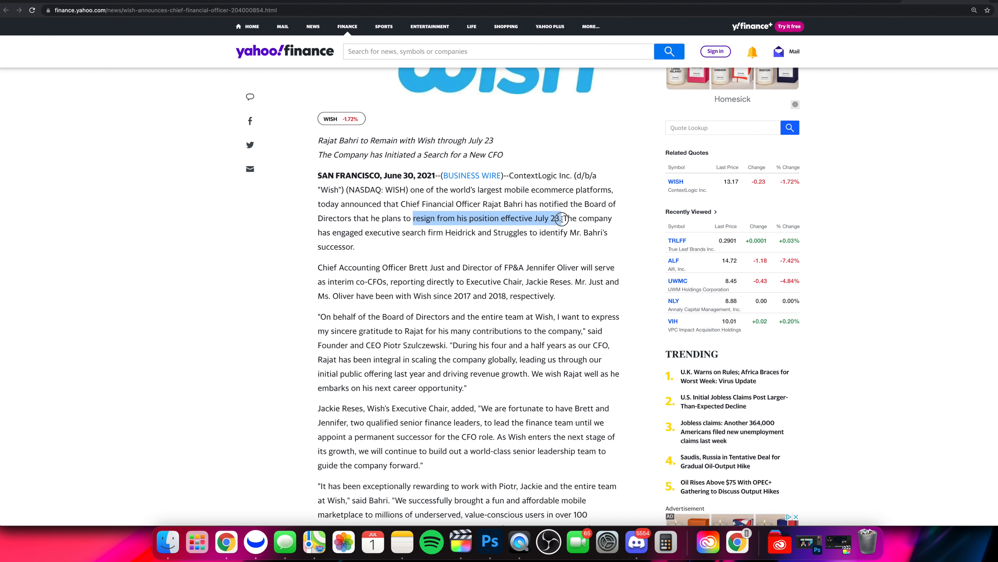
scroll("down", 3)
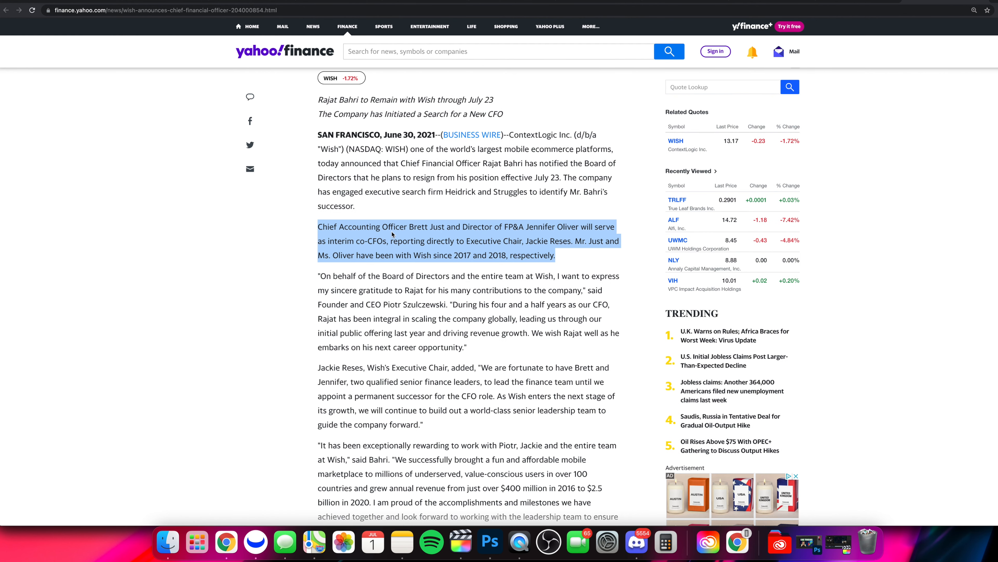
mouse_move(567, 261)
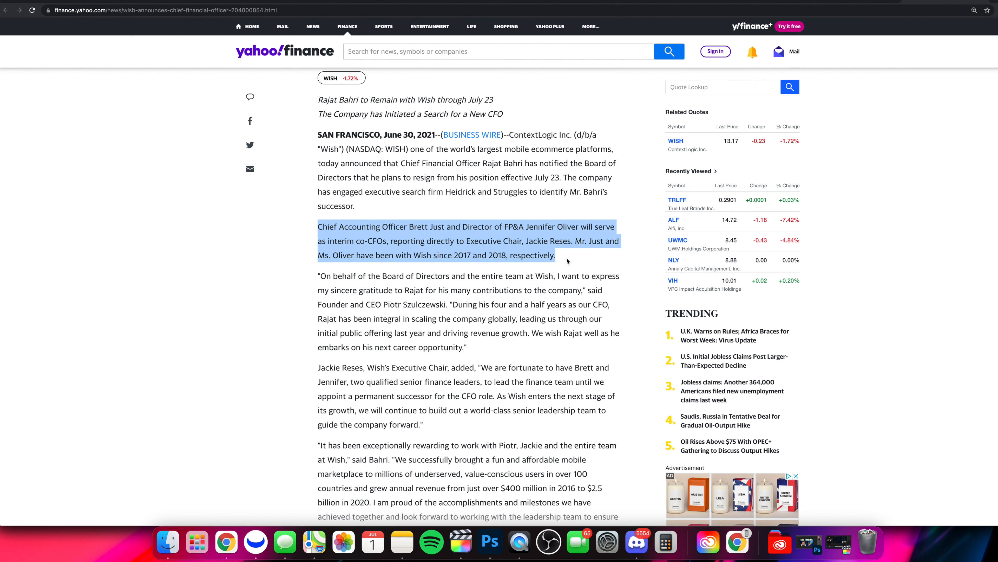
mouse_move(396, 240)
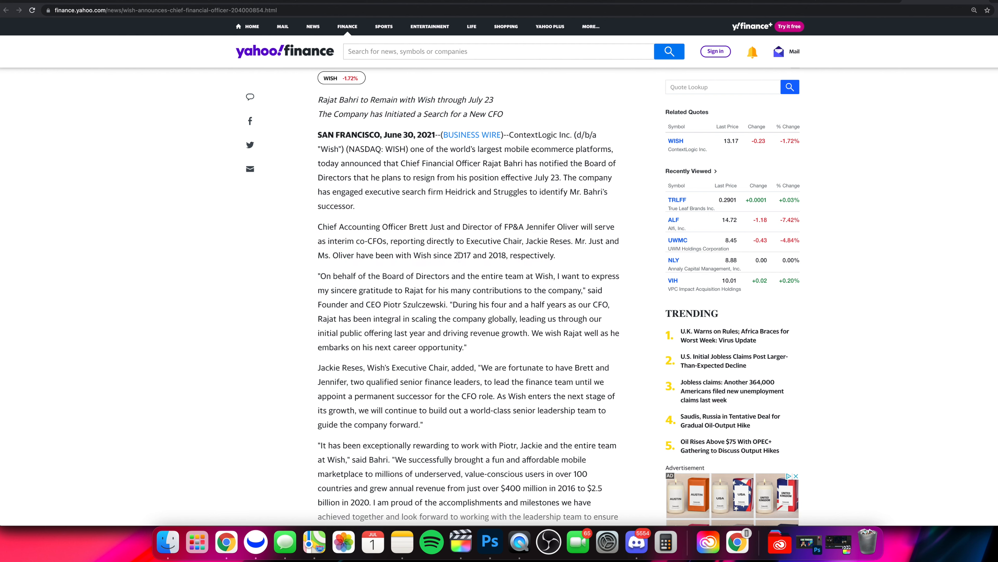
mouse_move(505, 255)
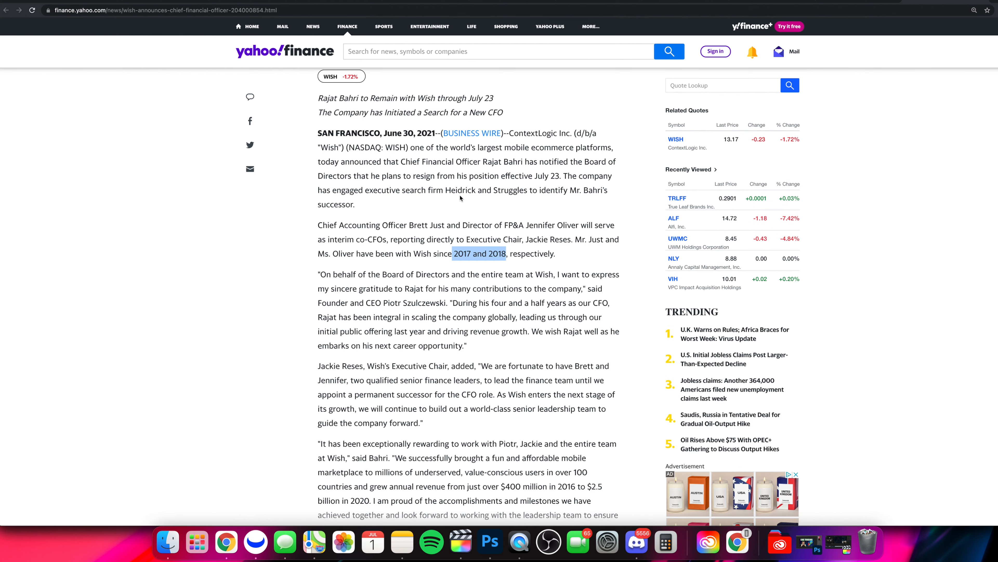
scroll("down", 3)
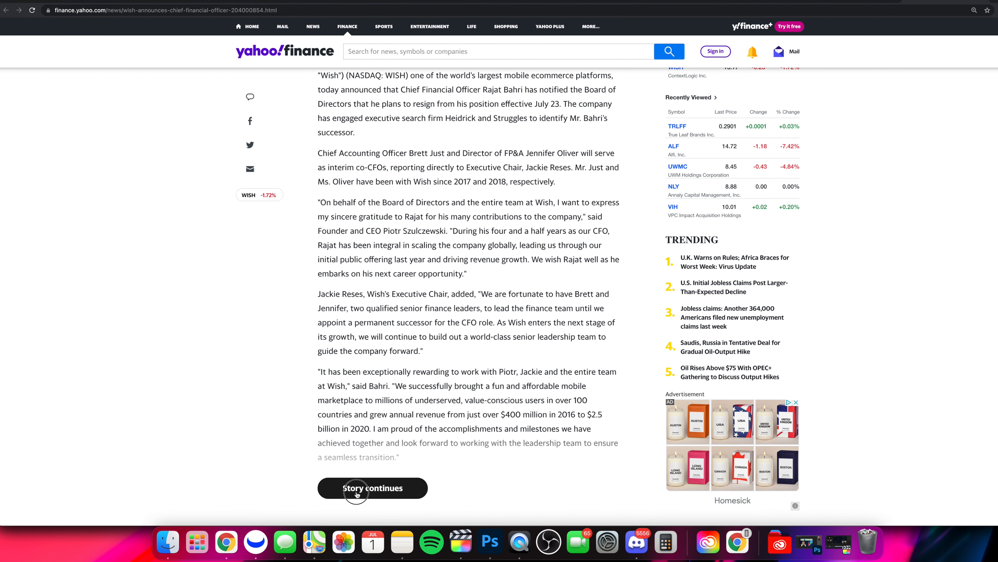
Step: Reveal the rest of the story, finish reading it, then switch to Webull Desktop
left_click(372, 488)
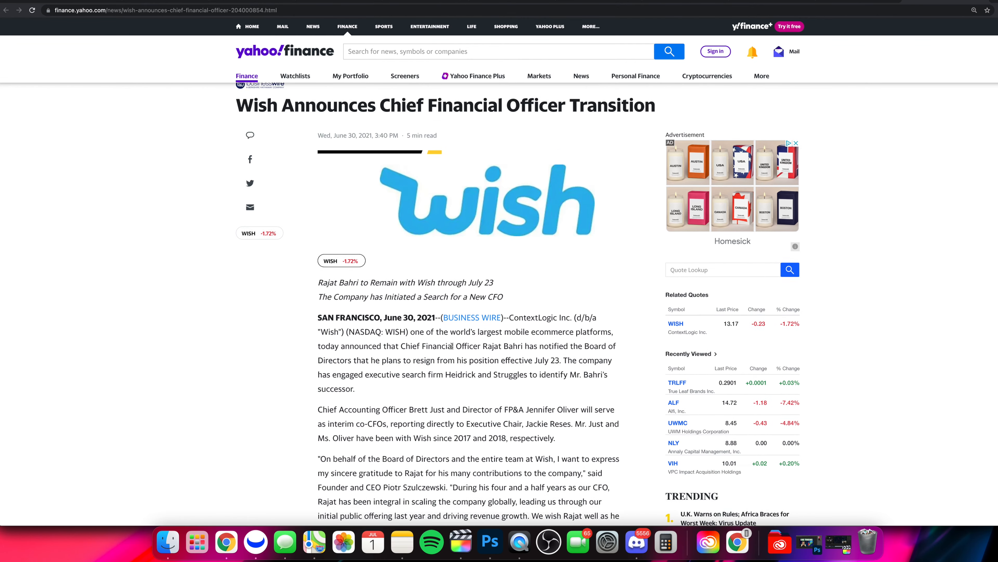
scroll("down", 3)
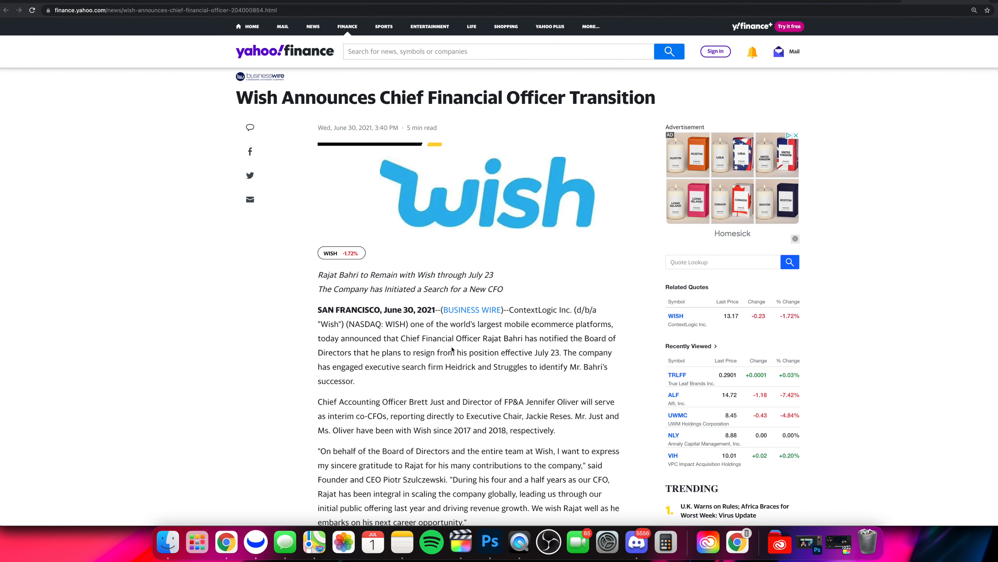
scroll("down", 3)
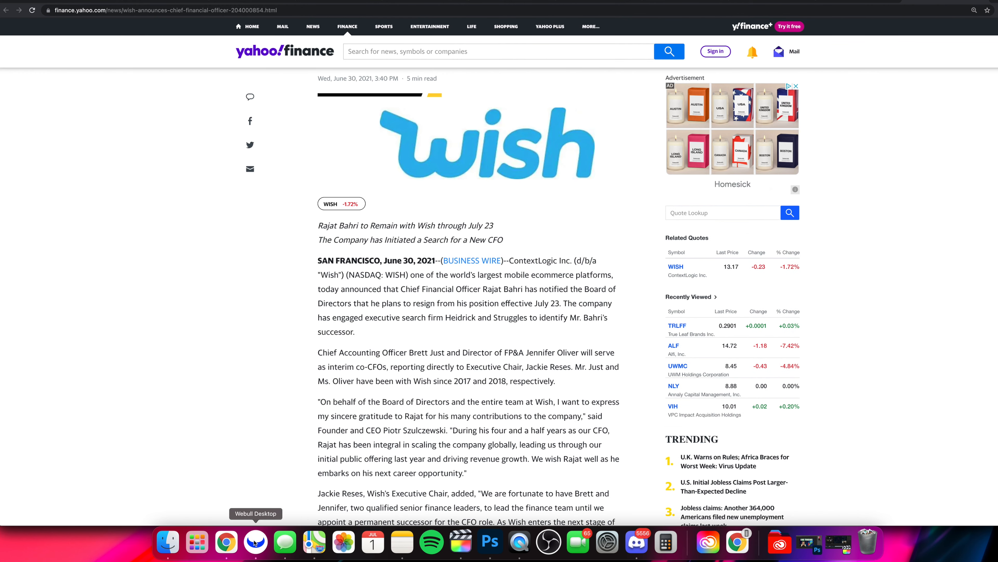
left_click(255, 542)
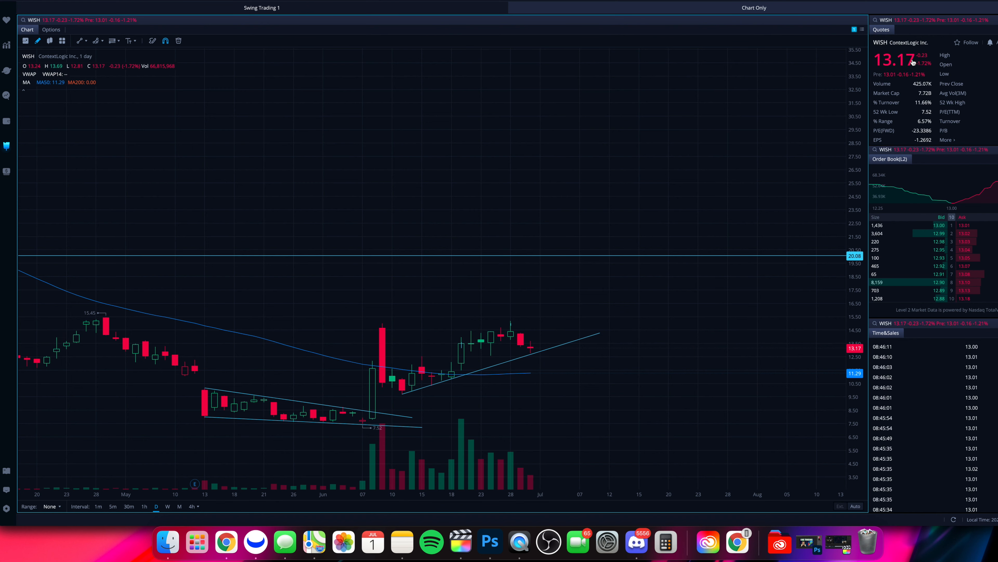
mouse_move(538, 352)
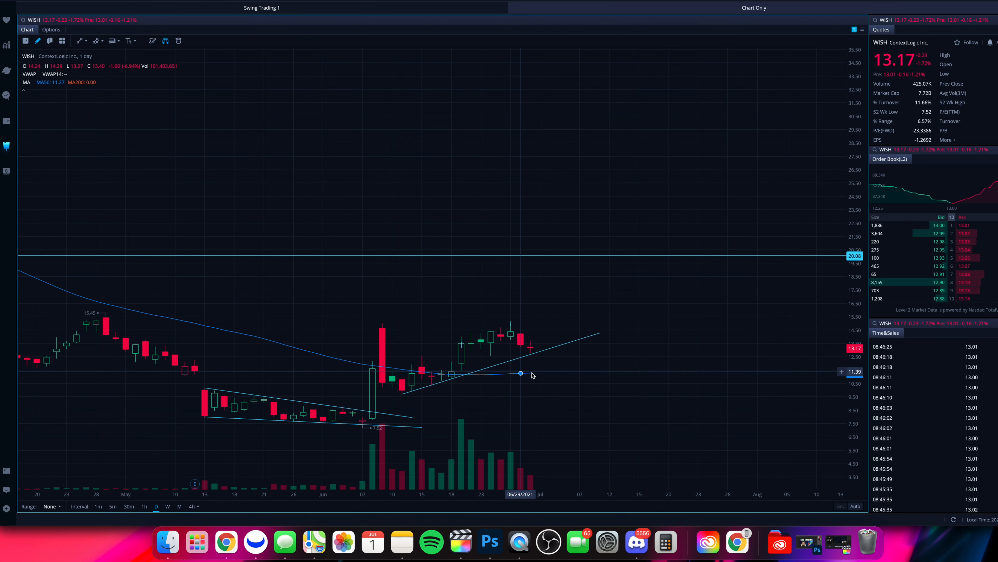
mouse_move(530, 374)
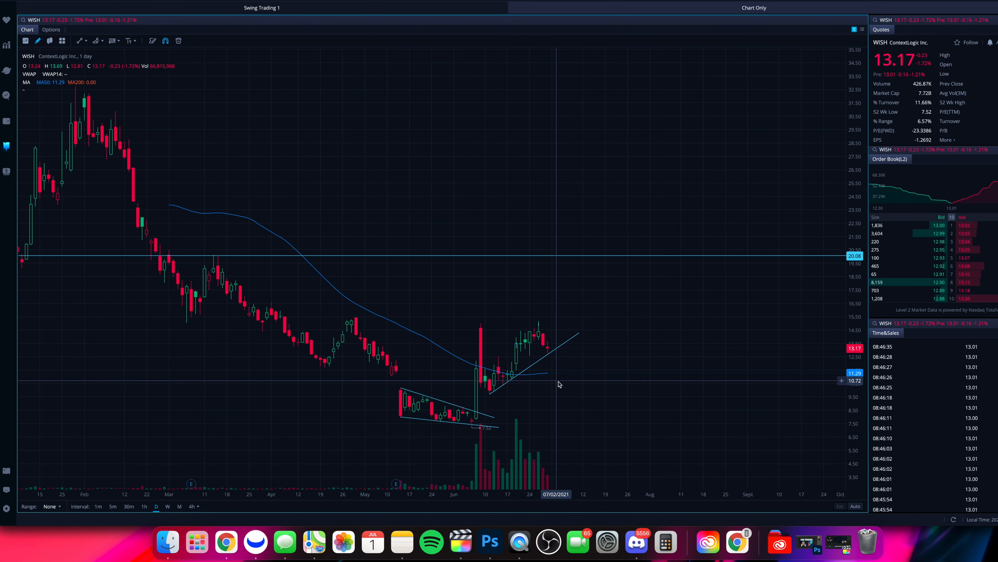
mouse_move(559, 396)
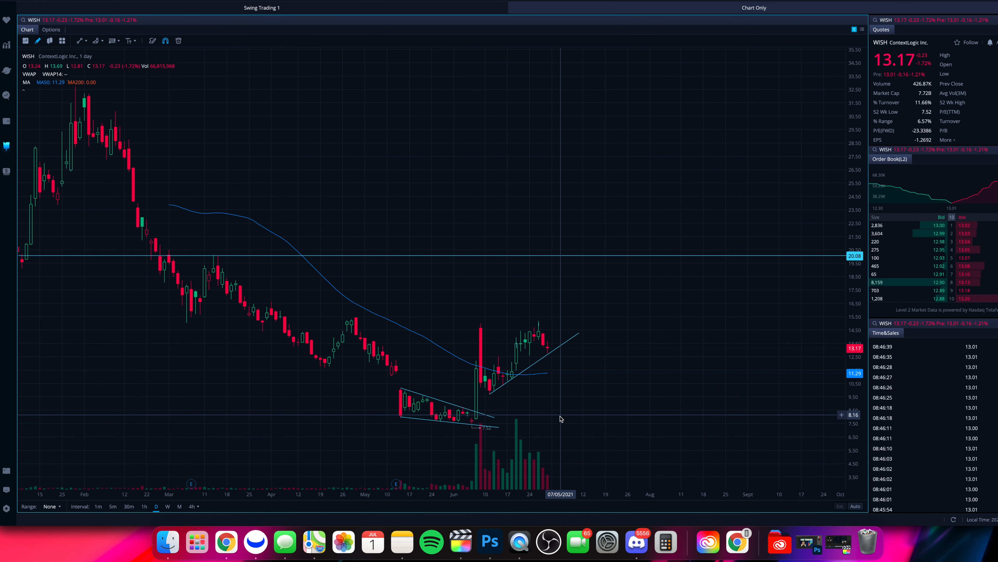
Step: Adjust the WISH daily chart view to span the price history back to January
left_click_drag(561, 414, 561, 422)
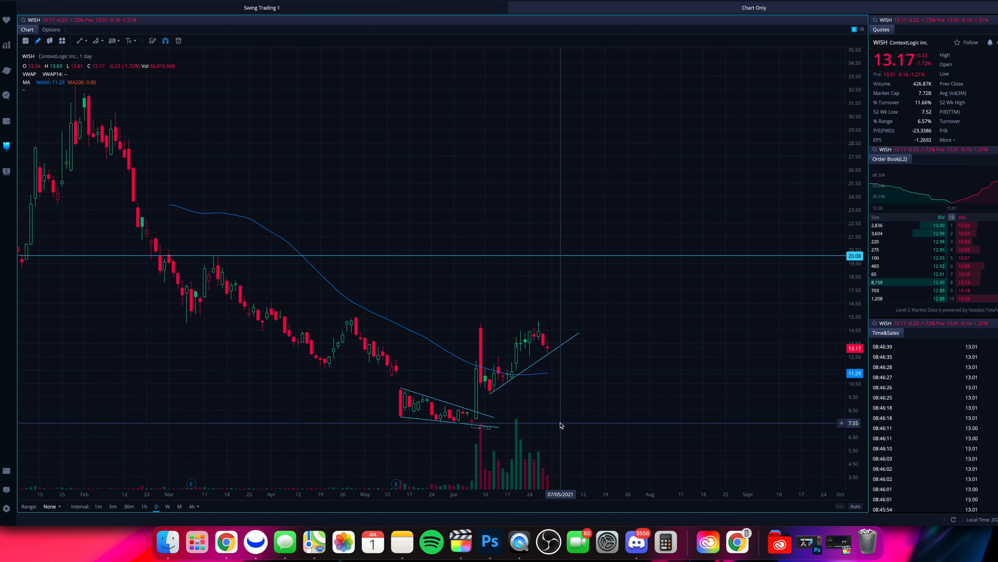
mouse_move(570, 324)
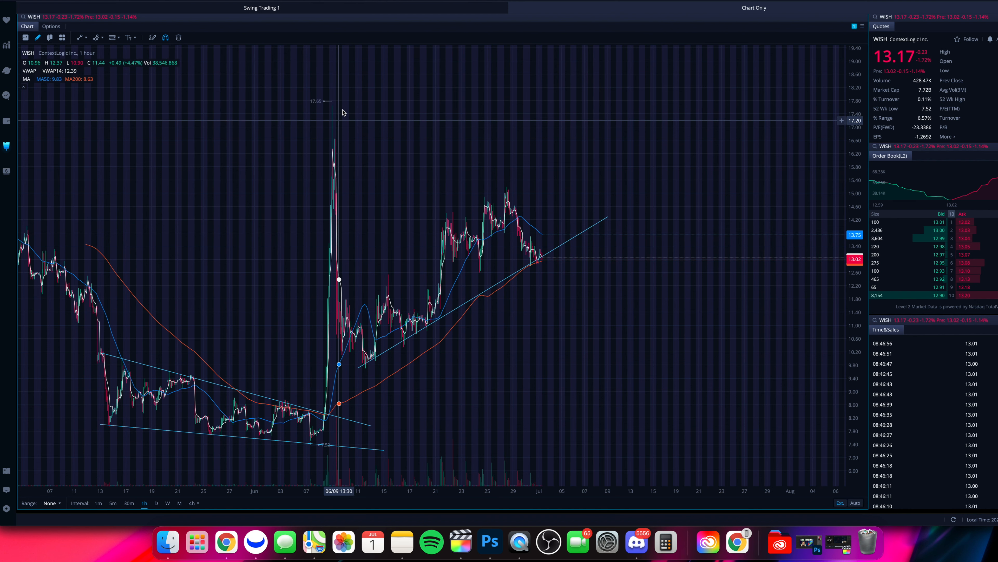
mouse_move(342, 110)
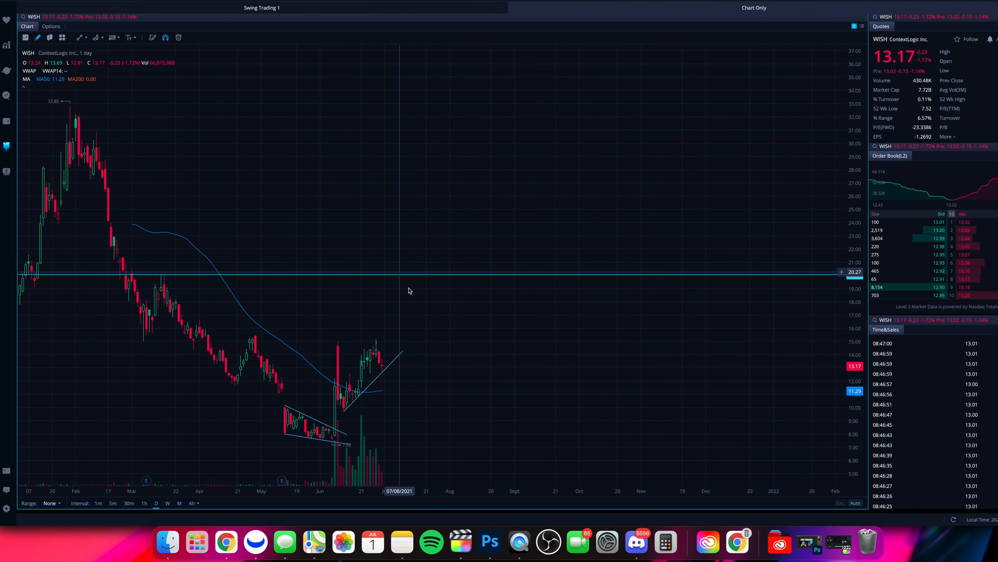
mouse_move(402, 275)
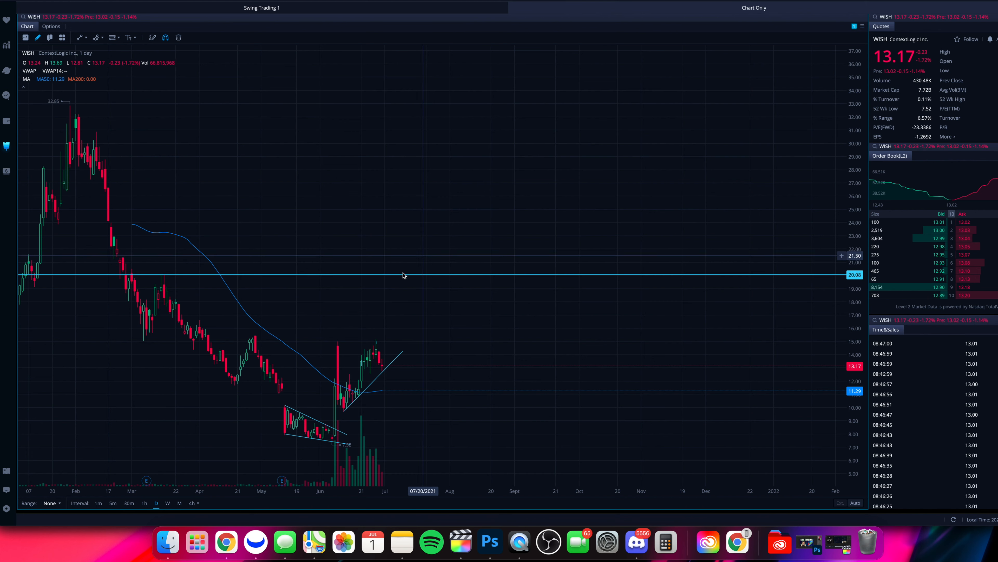
mouse_move(415, 281)
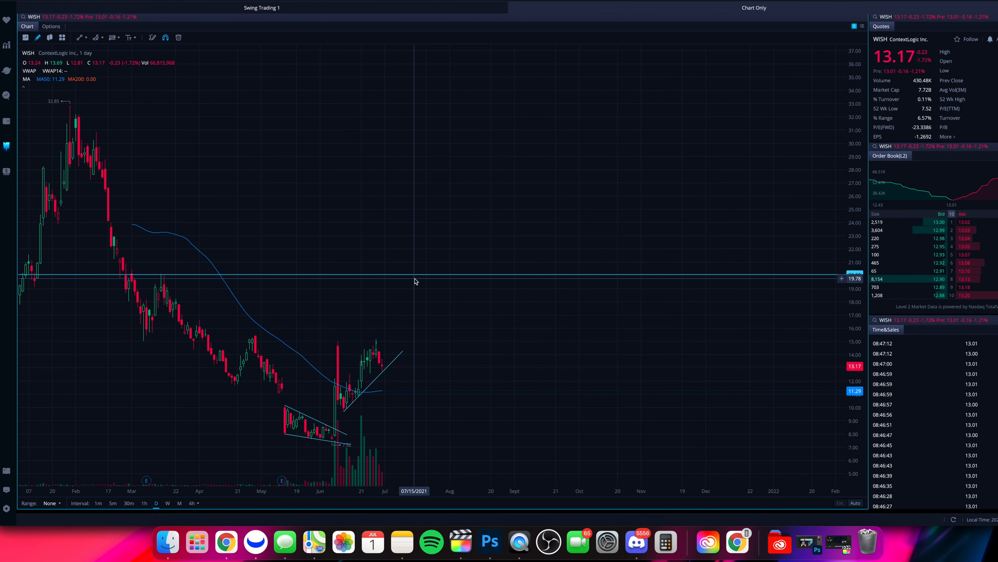